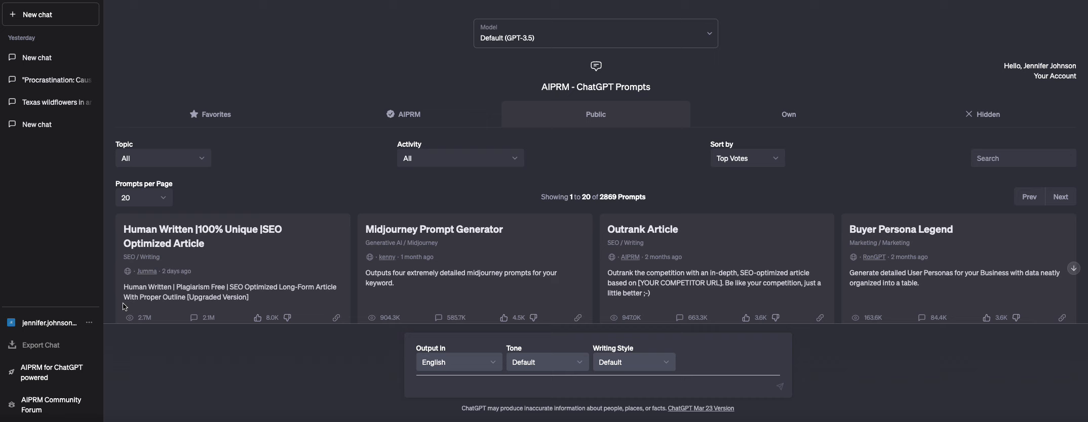
mouse_move(655, 63)
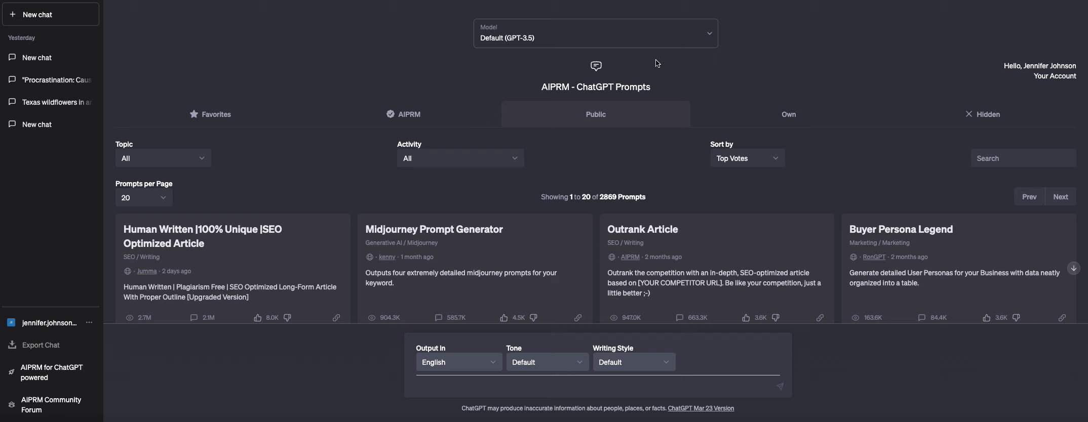
mouse_move(518, 205)
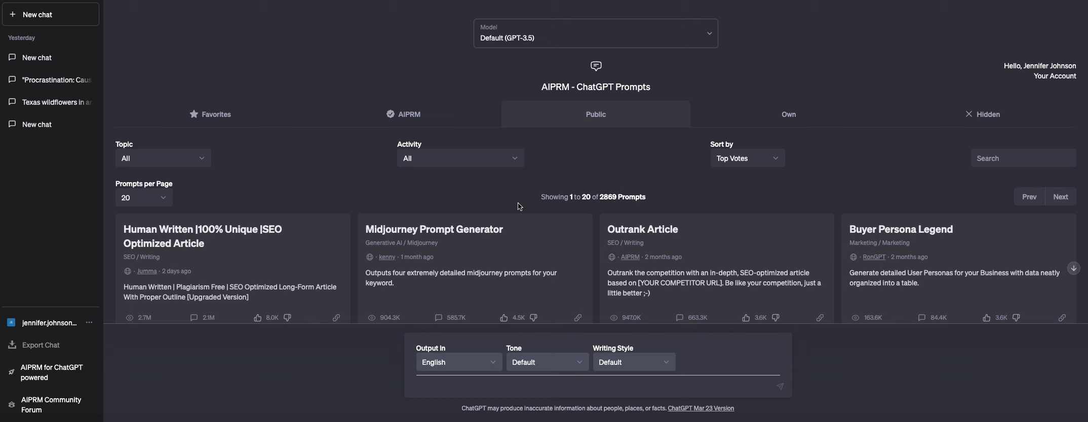
Filter the AIPRM library to the 46 Midjourney prompts and browse its entries
left_click(459, 158)
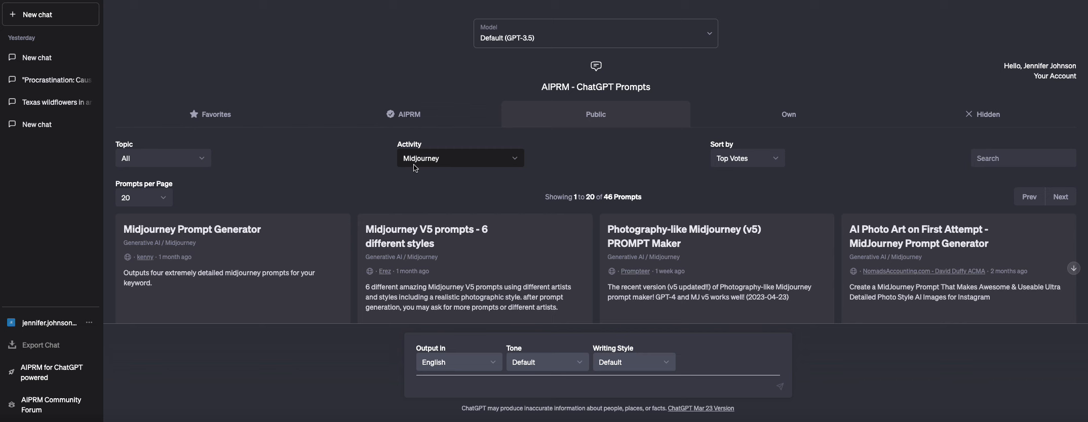
scroll("down", 3)
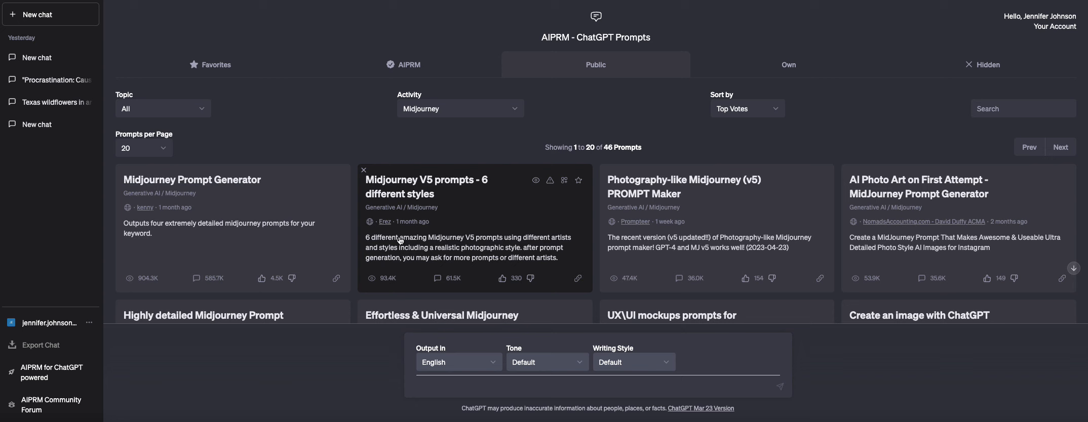
mouse_move(451, 239)
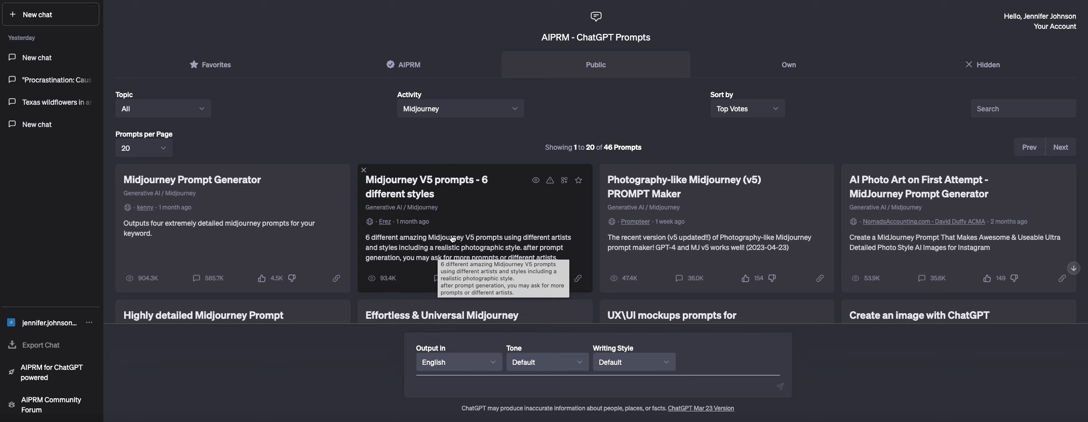
mouse_move(451, 239)
type("Tue")
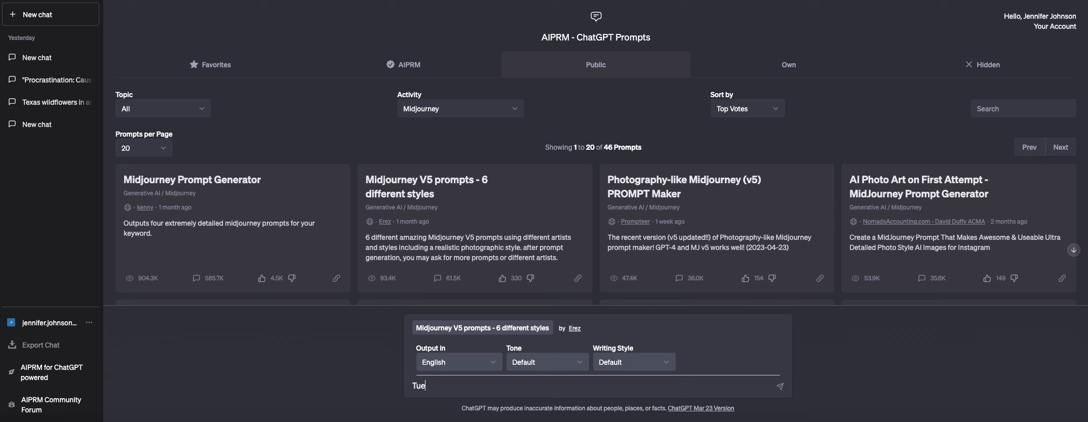
Request styled Midjourney prompts for 'Tuesday morning in the spring' from the V5 template
type("sday morning in the spring")
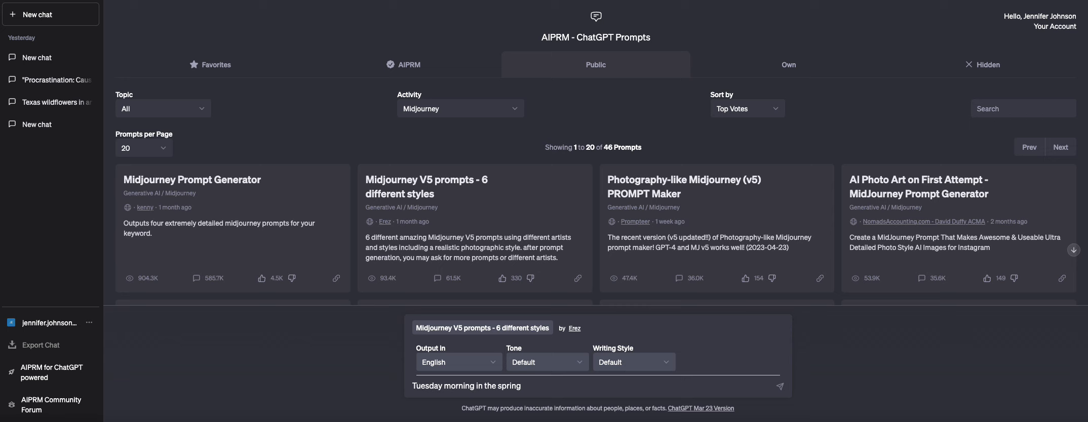
left_click(779, 386)
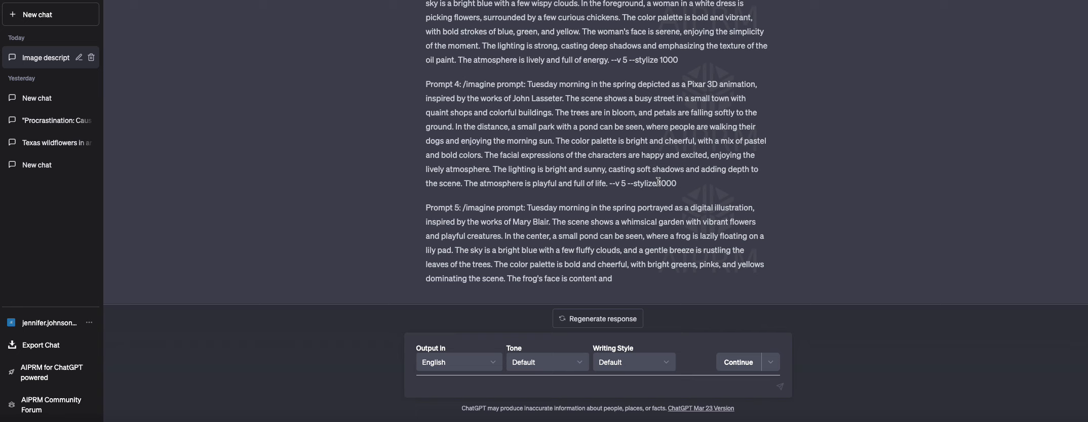
Review the generated prompts and copy Prompt 1, the Ansel Adams photograph style
scroll("down", 3)
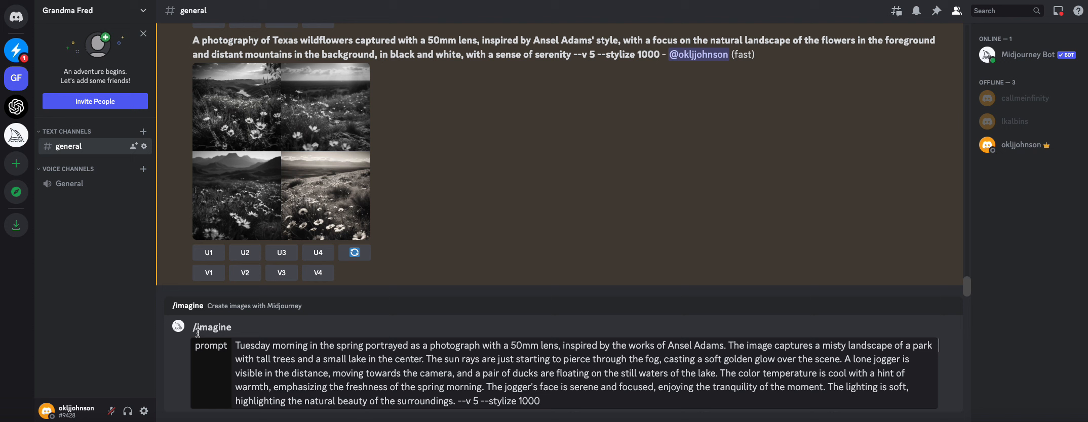
Submit the Ansel Adams photograph /imagine prompt to the Midjourney Bot in #general
key("Enter")
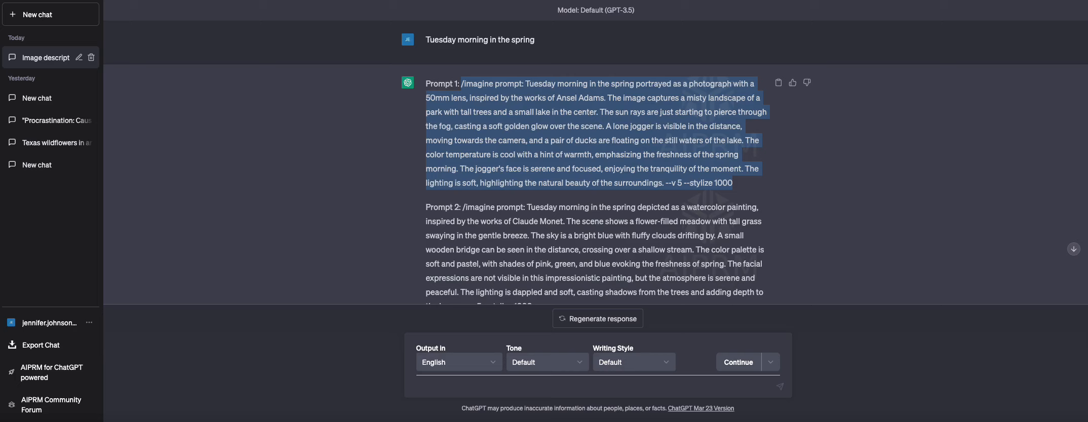
Locate and copy Prompt 2, the Claude Monet watercolor style, from ChatGPT's list
scroll("down", 3)
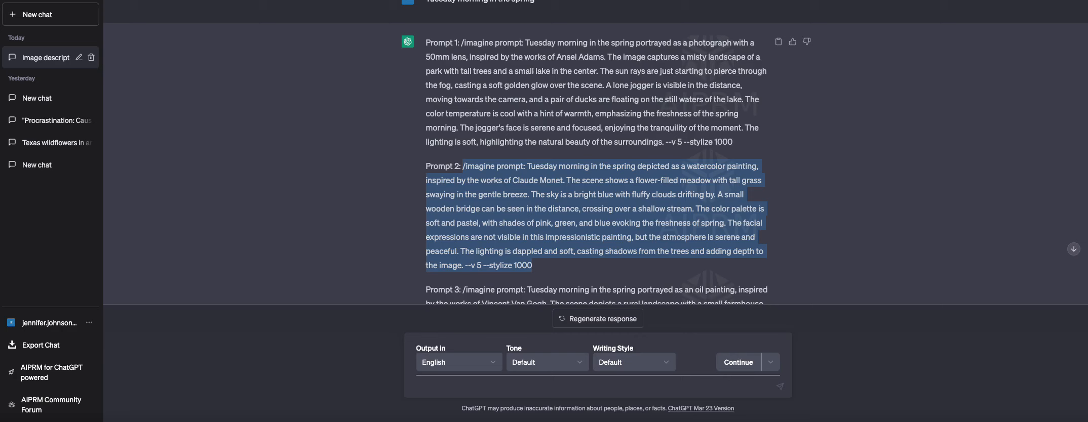
scroll("down", 3)
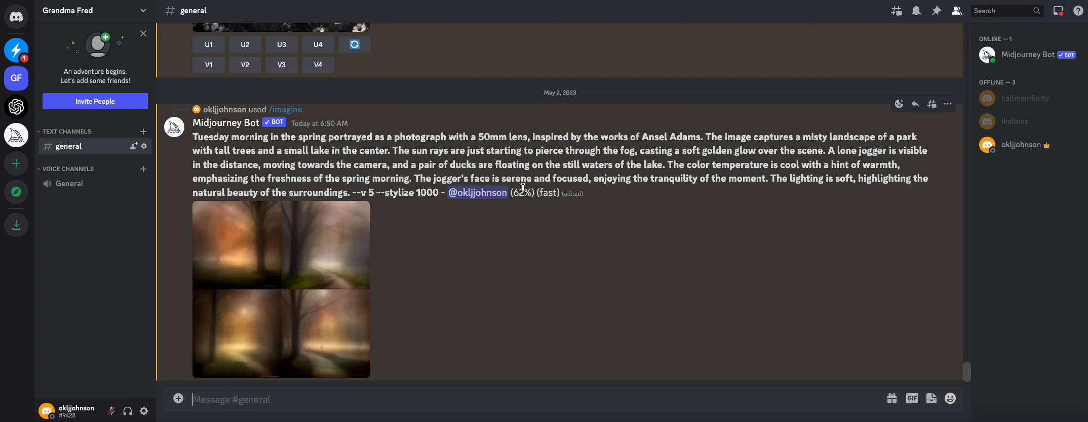
Upscale image 3 of the Ansel Adams misty park grid with U3
scroll("down", 3)
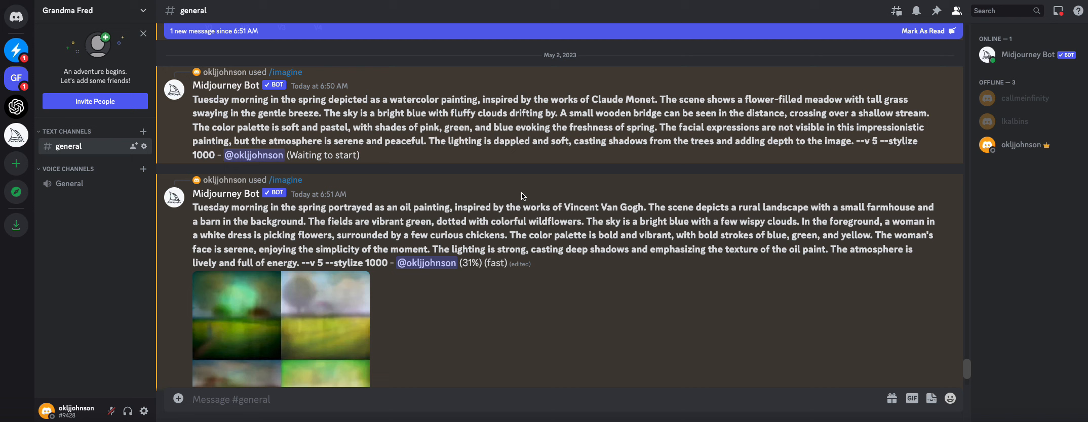
scroll("down", 3)
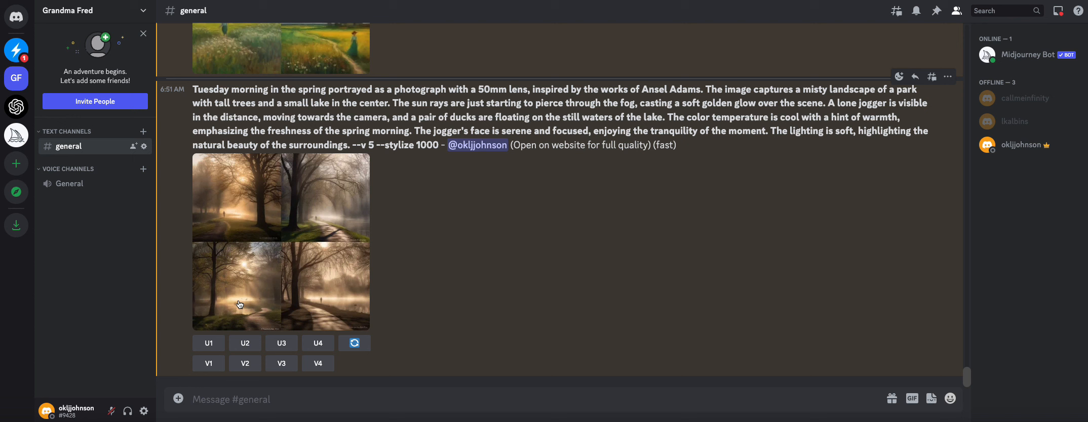
left_click(280, 343)
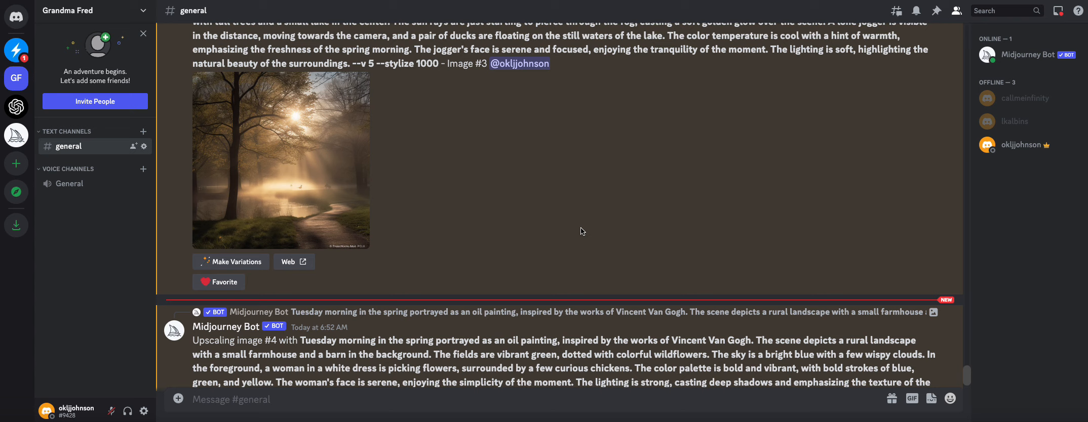
left_click(281, 160)
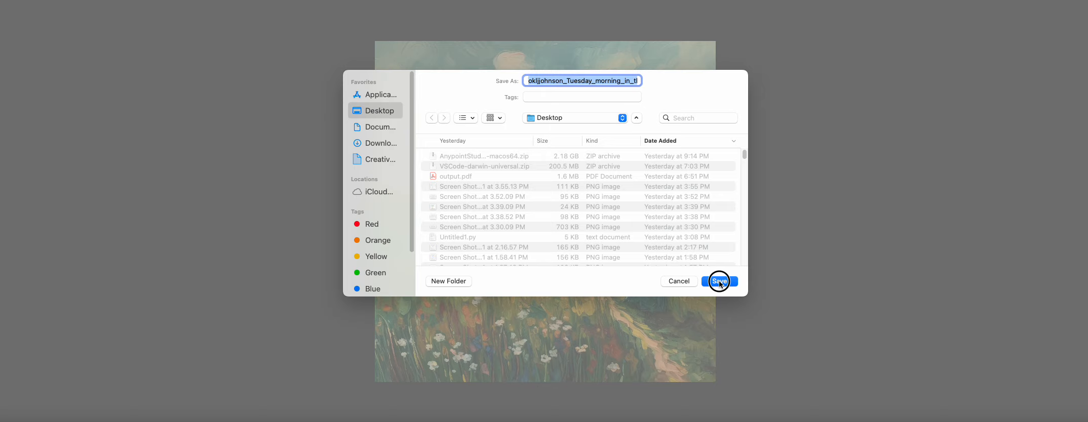
Save the Van Gogh meadow image to the Desktop for the LinkedIn post
left_click(719, 280)
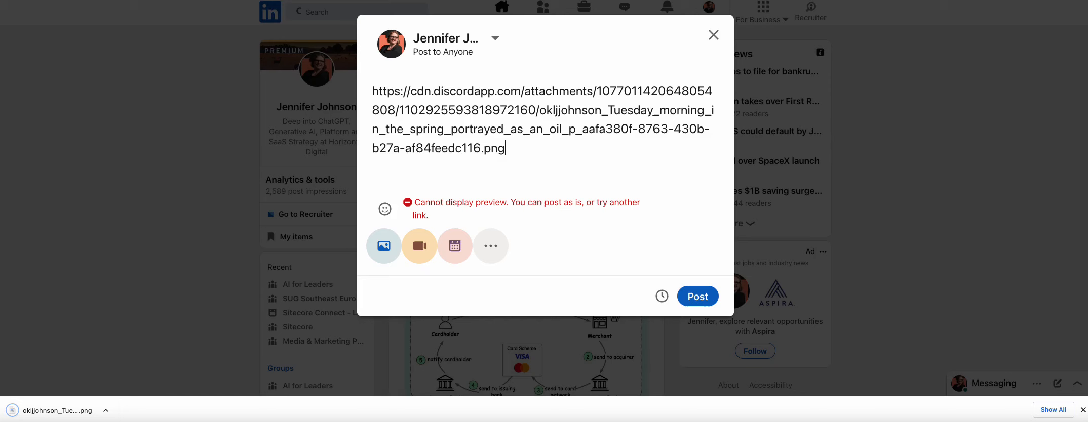
Attach the downloaded Van Gogh meadow PNG to the LinkedIn draft
left_click(384, 246)
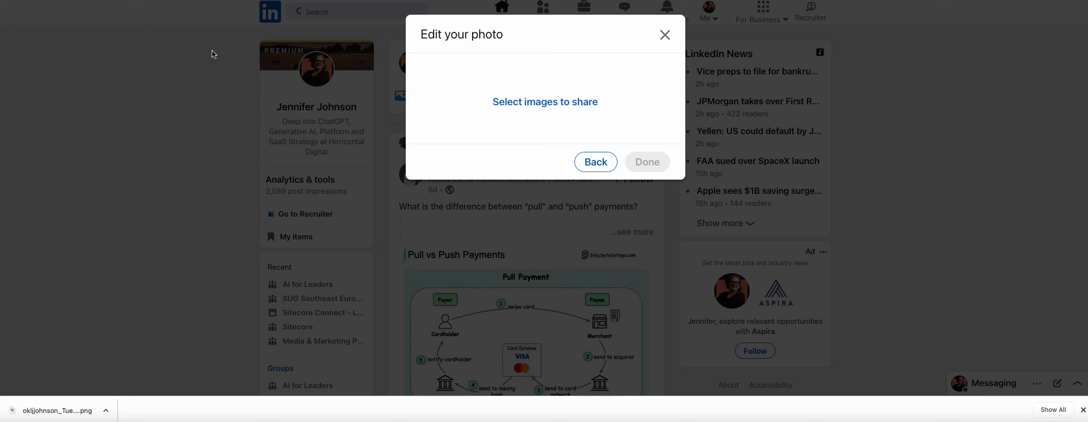
left_click(645, 162)
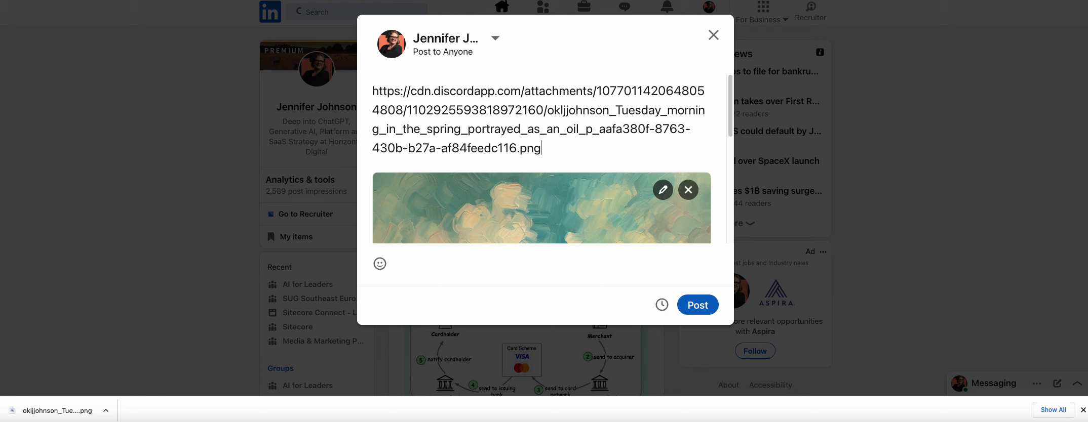
left_click(541, 208)
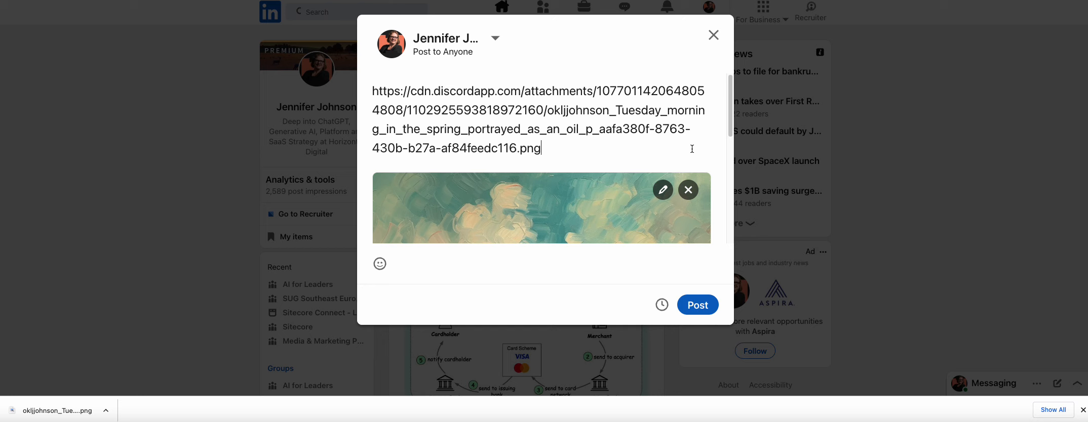
Replace the link with 'Happy Tuesday', an AI Image of the Day line brought to you by Midjourney, and the prompt
type("Happy Tuesday, everyone.")
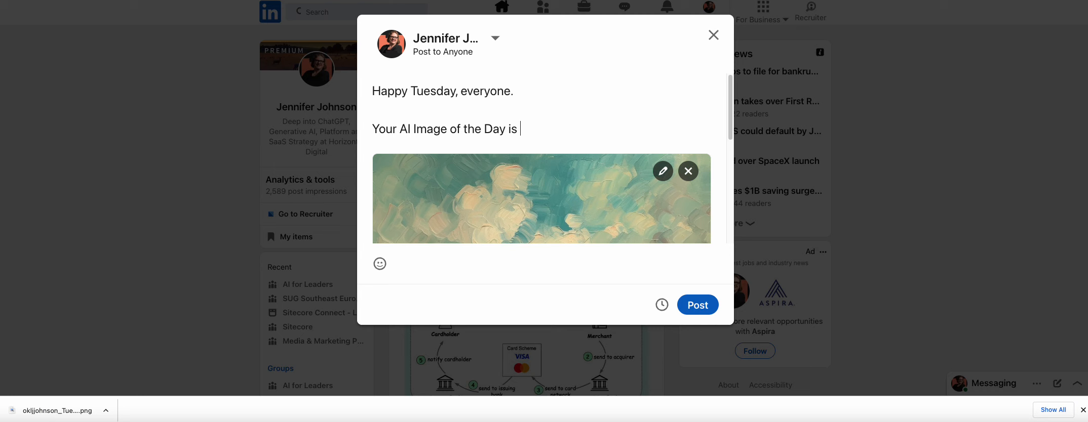
type("brought to you by Mid")
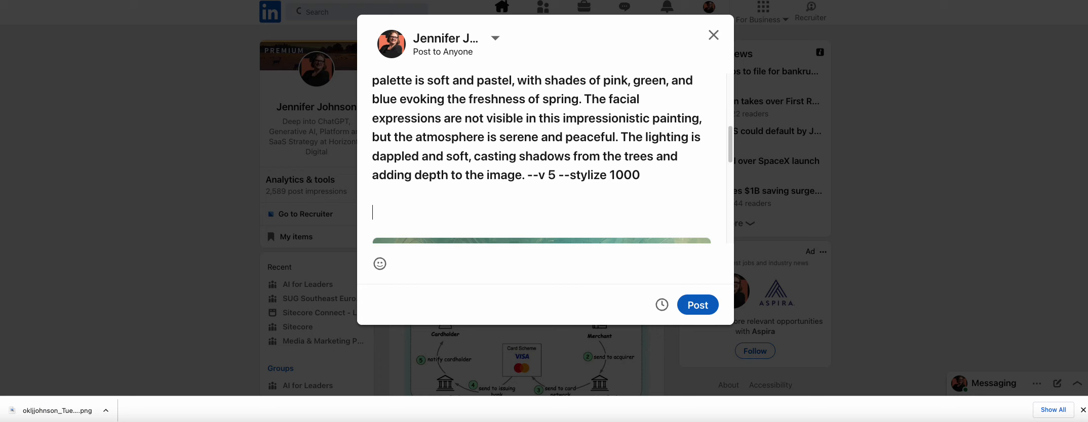
Tag the post #ai and #midjourney from suggestions and publish it
type("#ai")
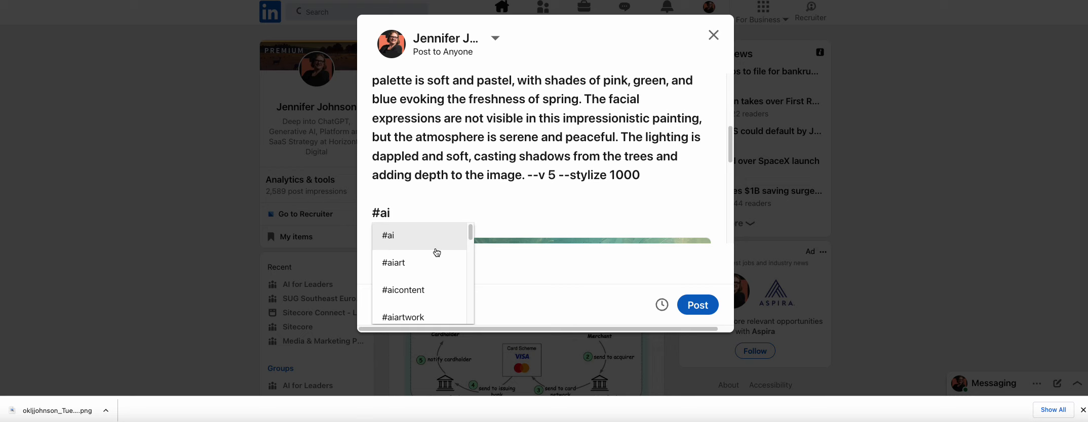
type("#mid")
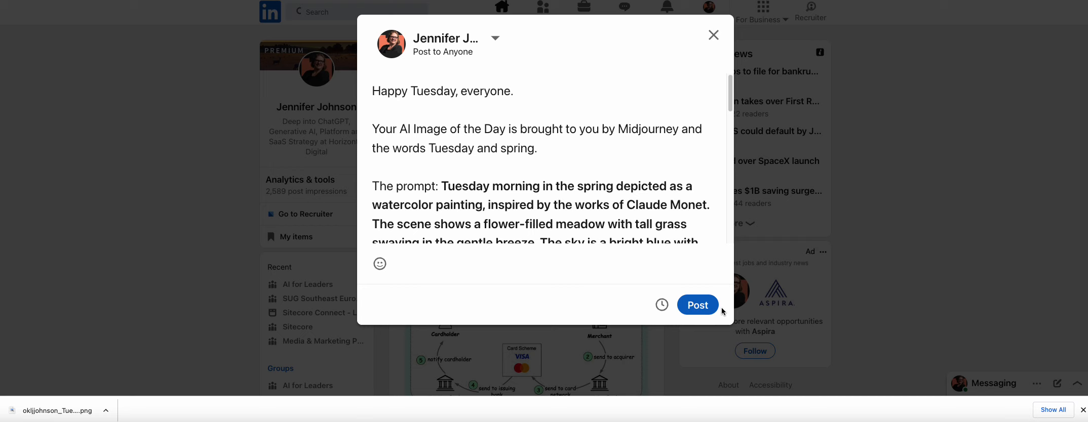
left_click(697, 305)
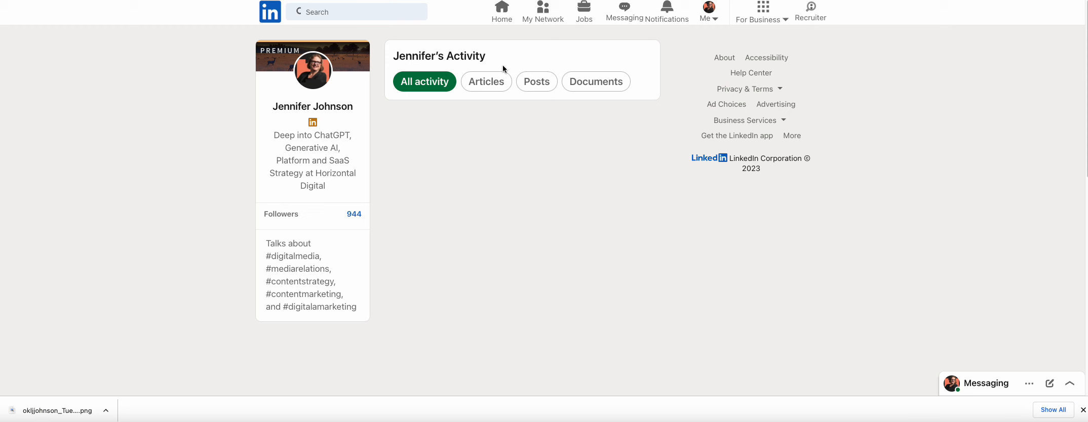
Scroll the activity feed to the newly published Happy Tuesday meadow-painting post
scroll("down", 3)
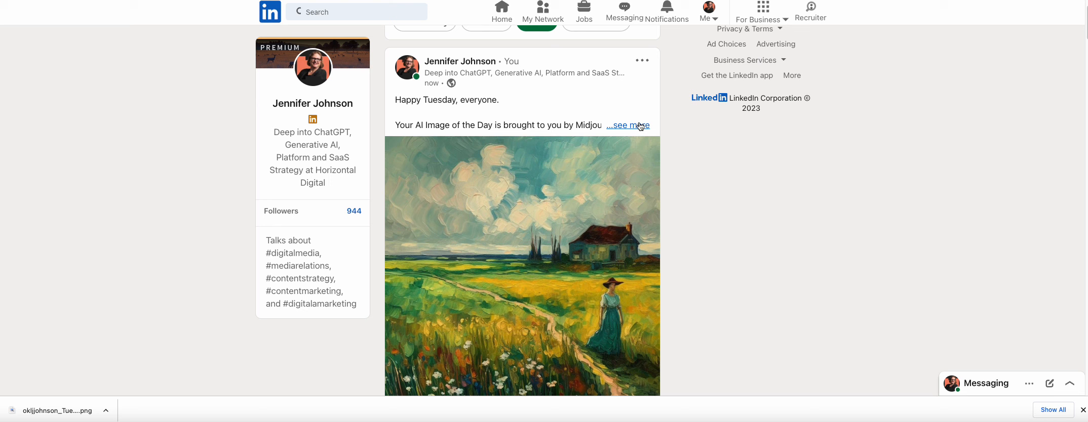